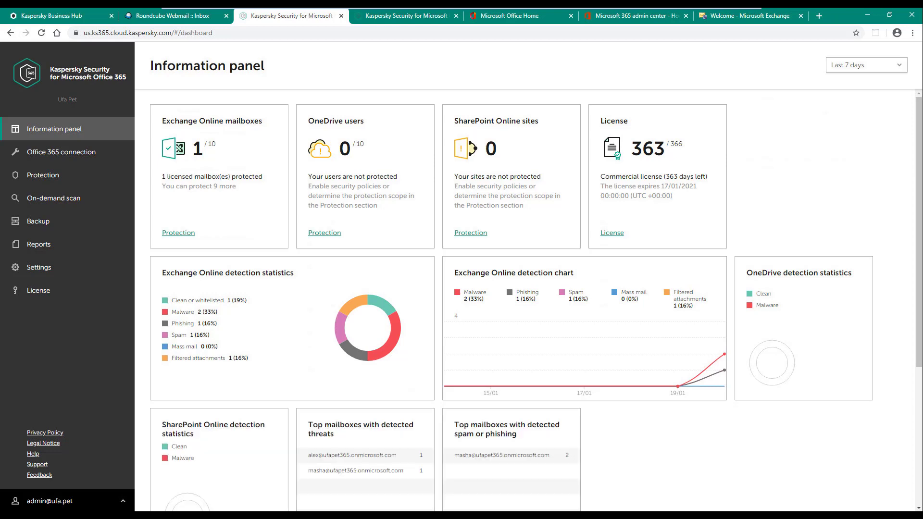
Step: Go to the Protection section and show the OneDrive anti-malware settings
click(43, 175)
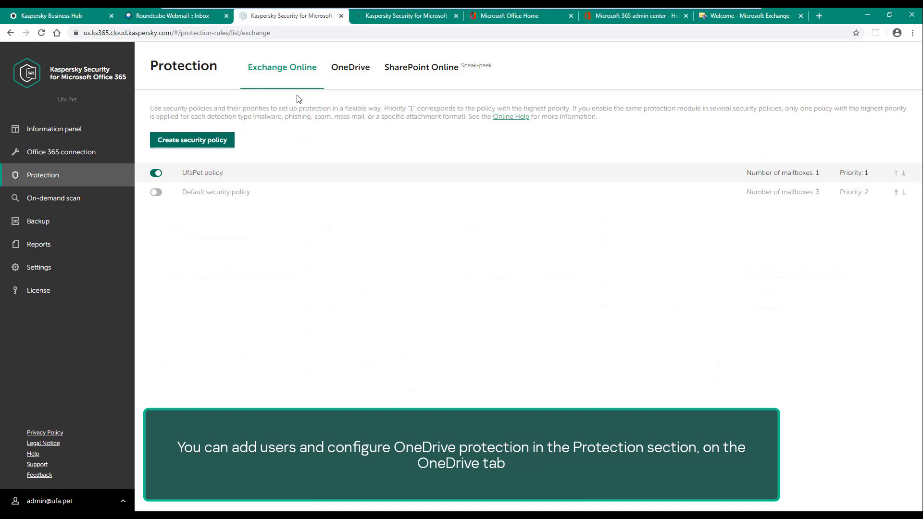
click(350, 68)
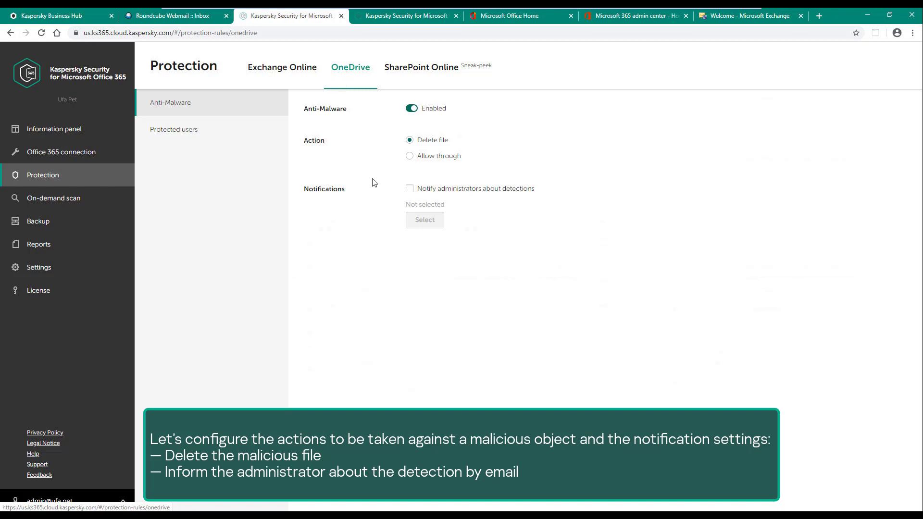
click(410, 188)
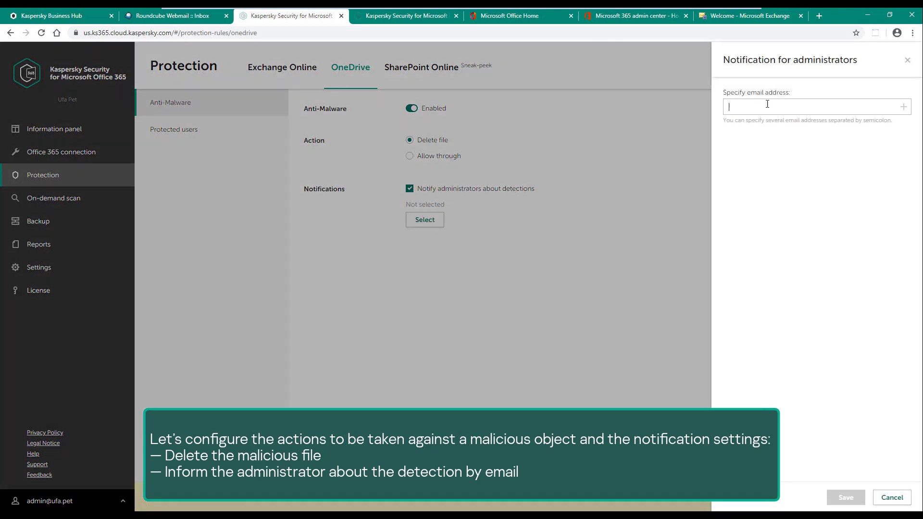
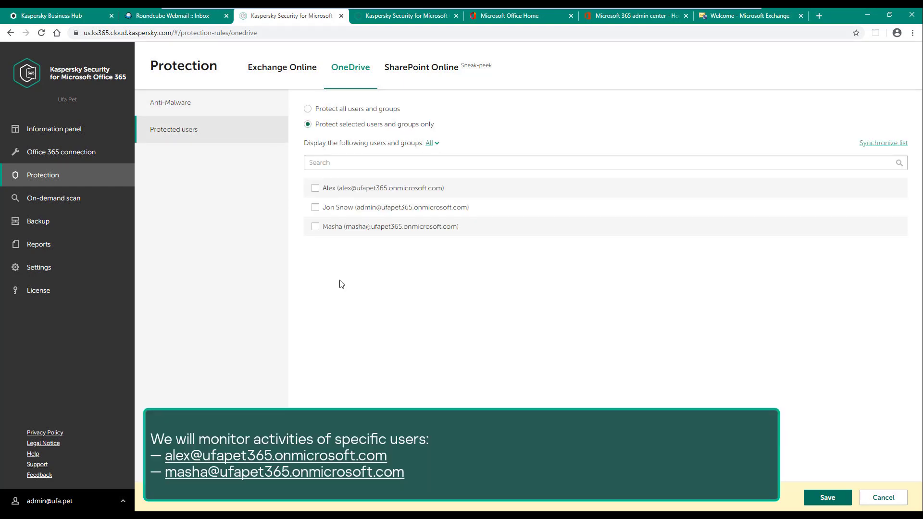
Step: Tick Alex and Masha, the first and last users, for OneDrive protection
click(315, 188)
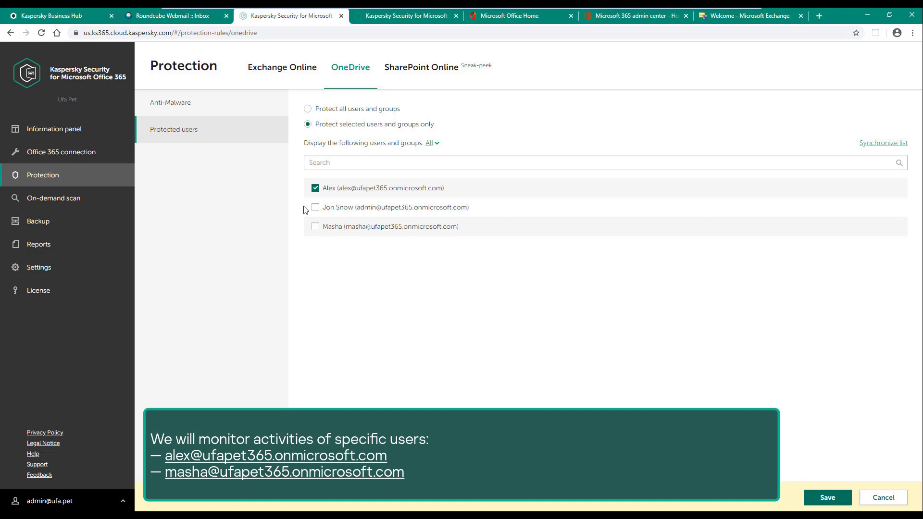
click(315, 226)
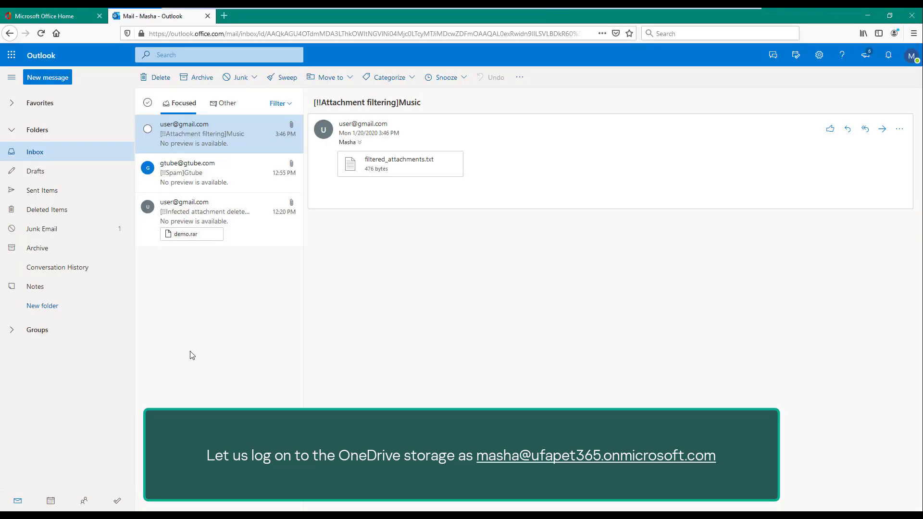
Step: Visit OneDrive from Office Home, then read a 'Security alert (OneDrive)' email in Roundcube
click(43, 16)
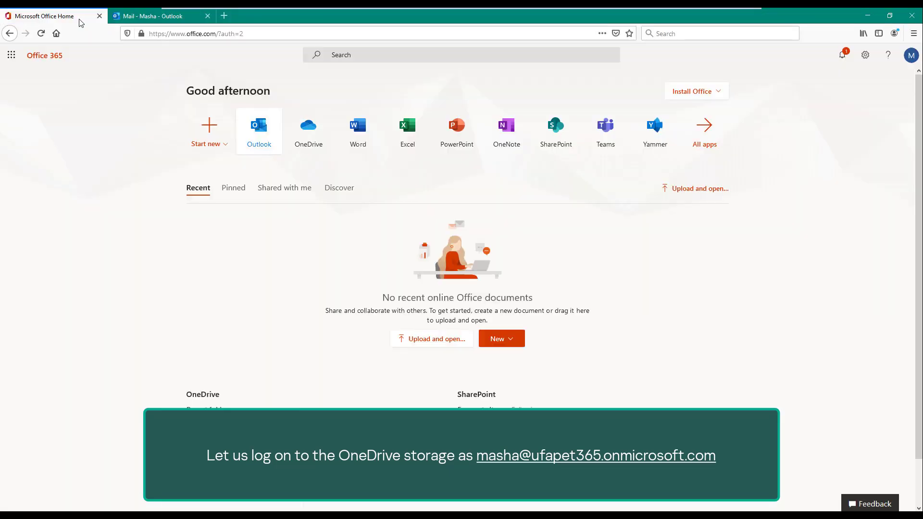
click(308, 124)
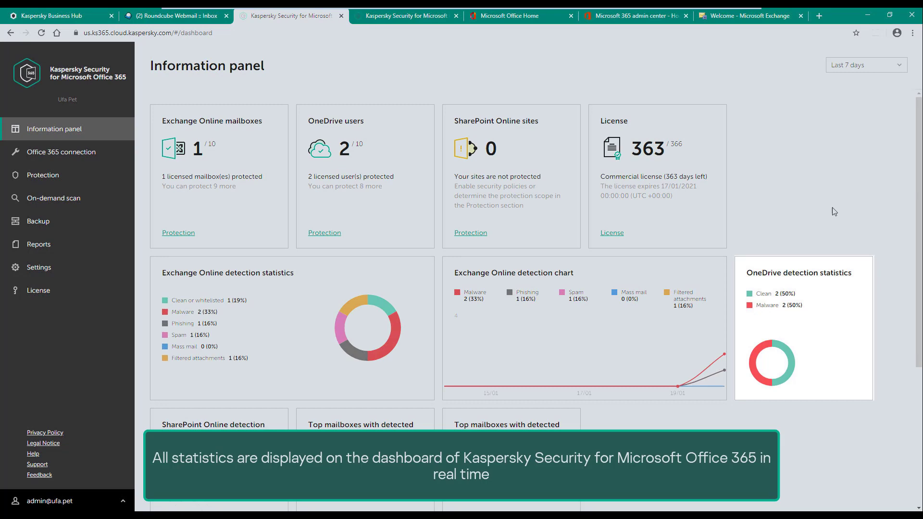
scroll(down, 3)
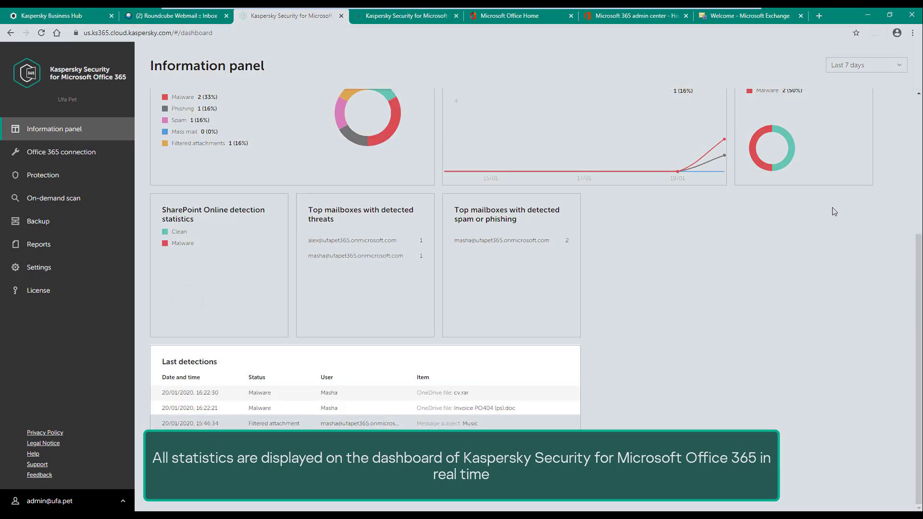
click(173, 16)
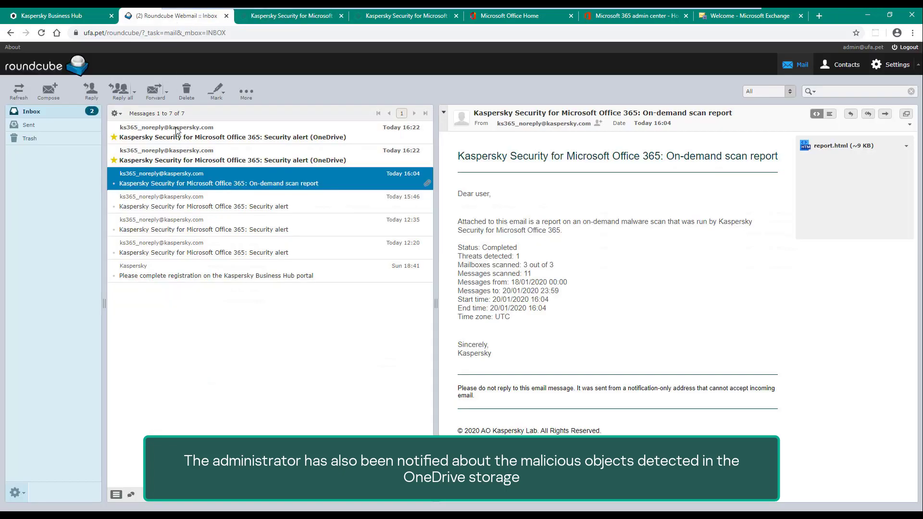
click(232, 156)
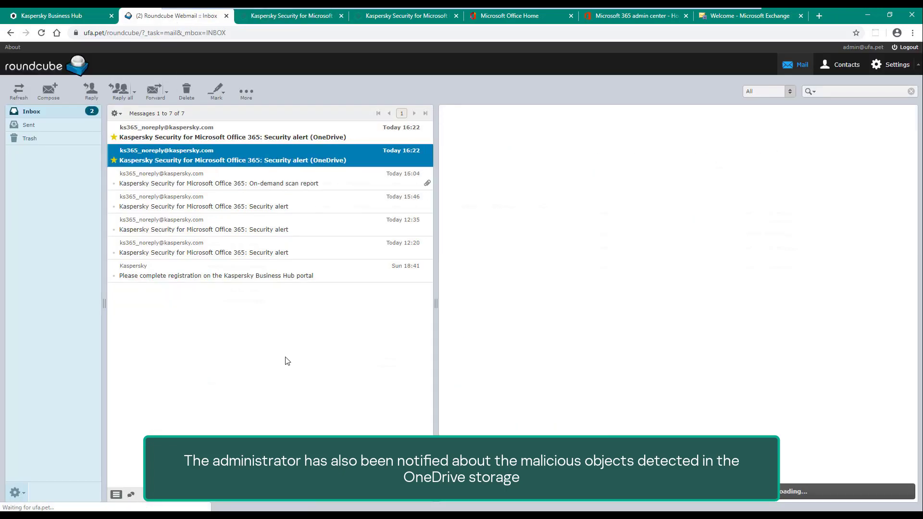